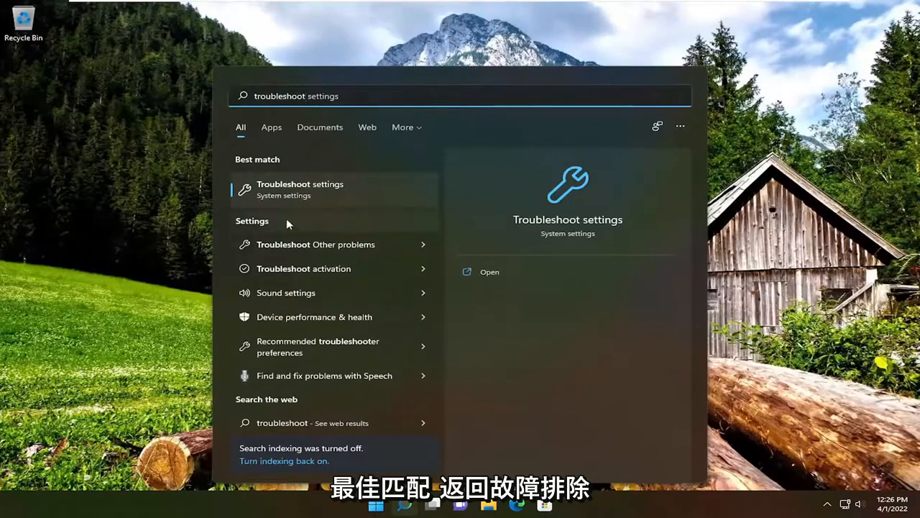
Step: Go to the Other troubleshooters list from the 'troubleshoot settings' search result
{"action": "left_click", "coordinate": [299, 188]}
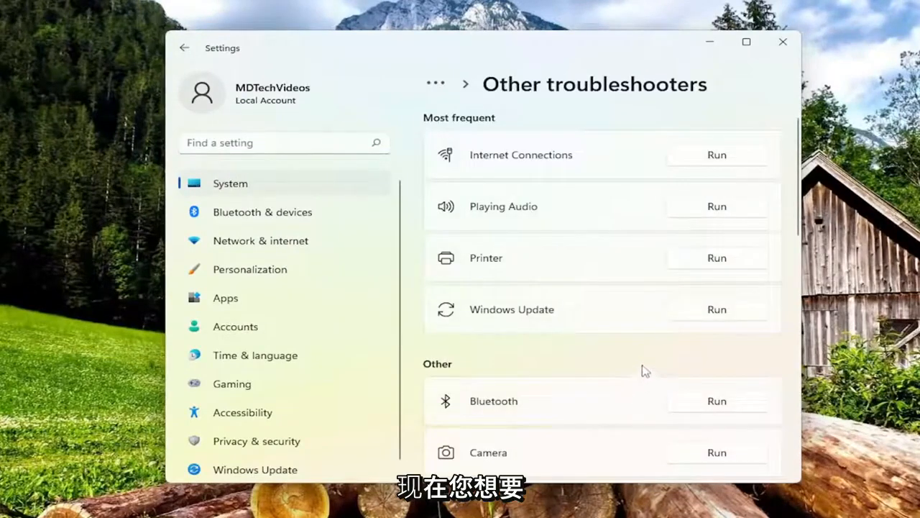
Step: Run the Power troubleshooter so it fixes the two overlong sleep-time issues, then dismiss it
{"action": "scroll", "scroll_direction": "down", "scroll_amount": 3}
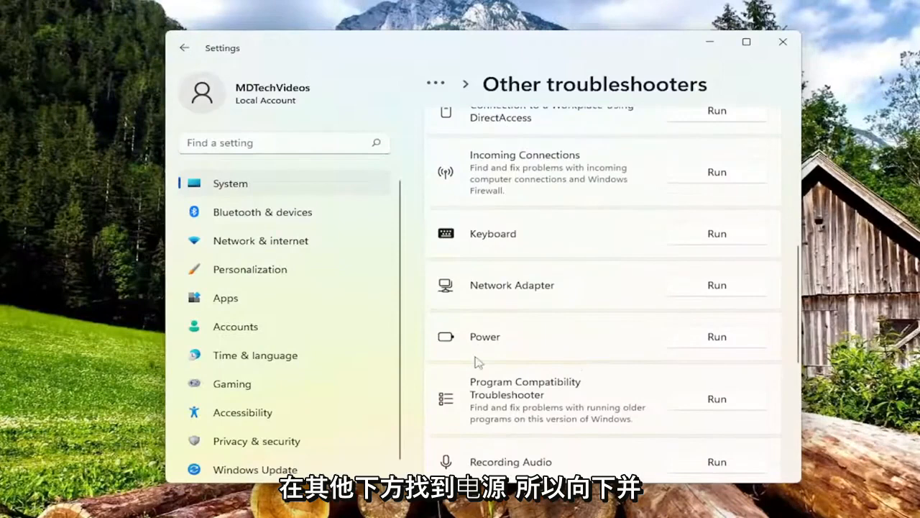
{"action": "mouse_move", "coordinate": [716, 338]}
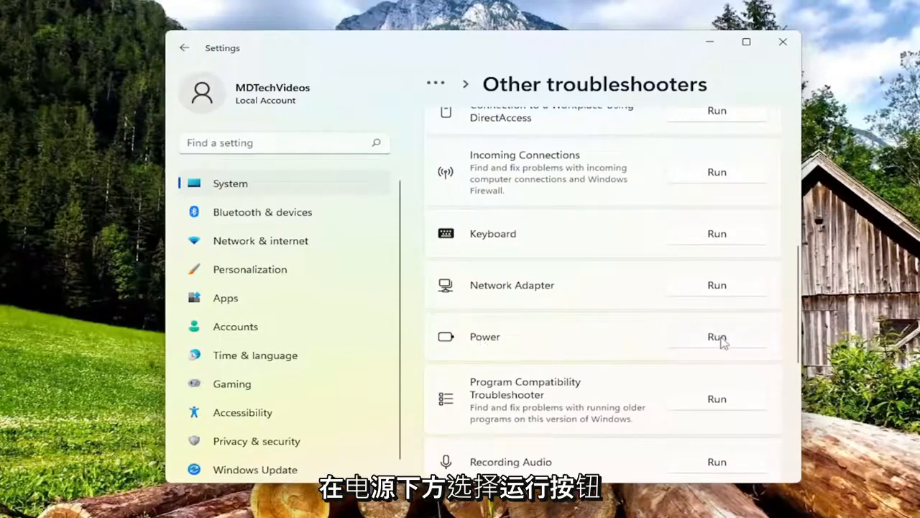
{"action": "left_click", "coordinate": [716, 336]}
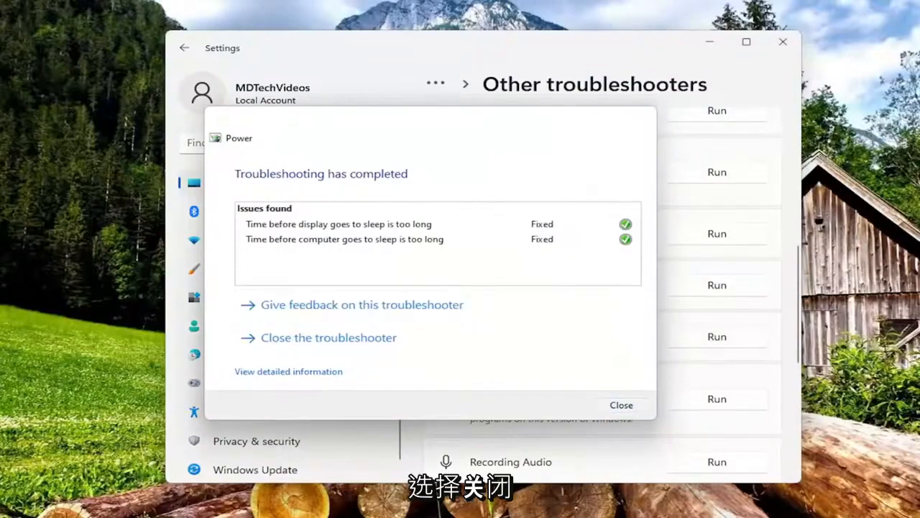
{"action": "left_click", "coordinate": [621, 406]}
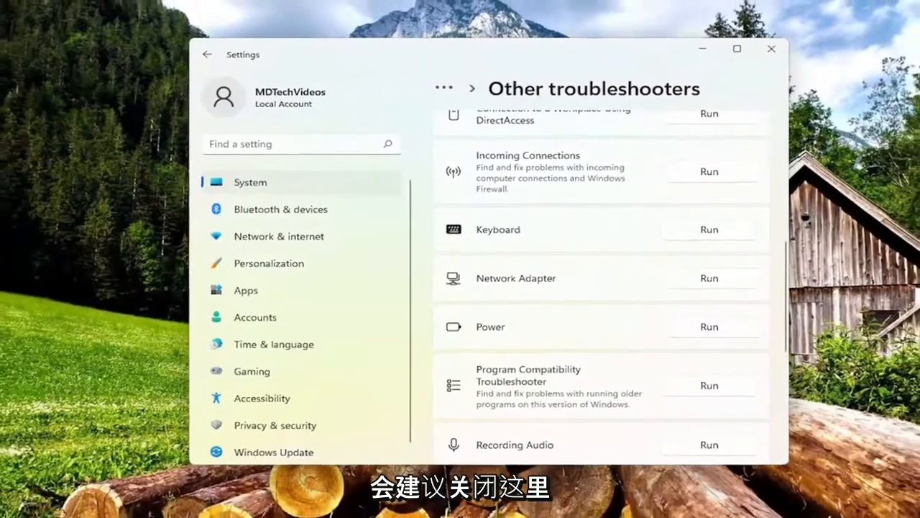
Step: Leave Settings and bring up Control Panel from the 'control panel' search result
{"action": "left_click", "coordinate": [767, 51]}
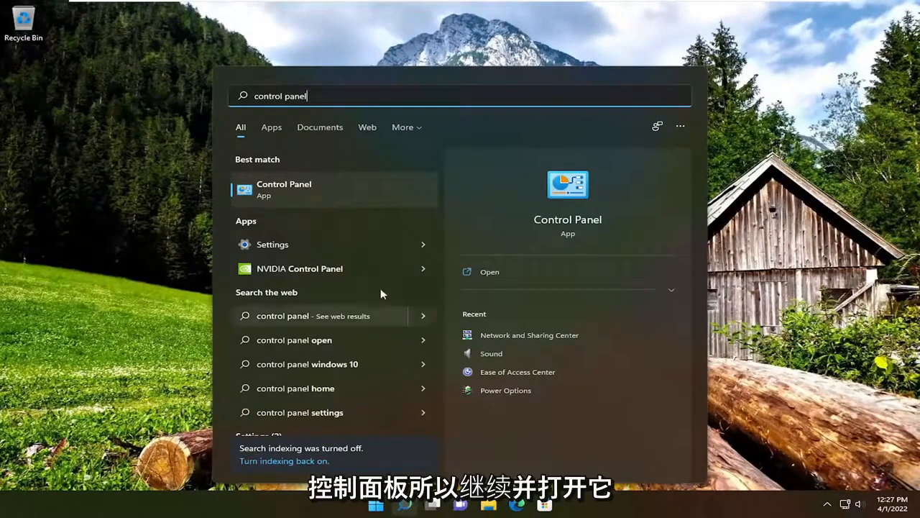
{"action": "left_click", "coordinate": [285, 184]}
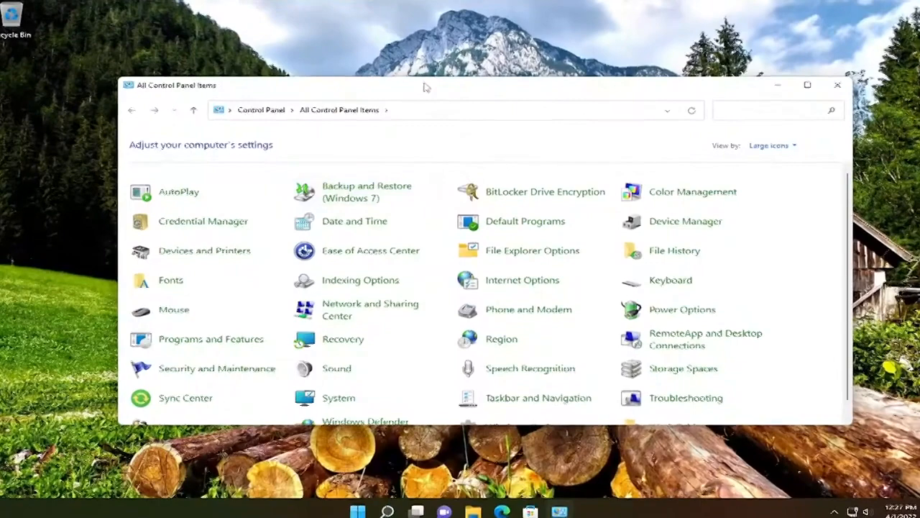
Step: View Control Panel items as large icons and go into Power Options
{"action": "left_click", "coordinate": [770, 144]}
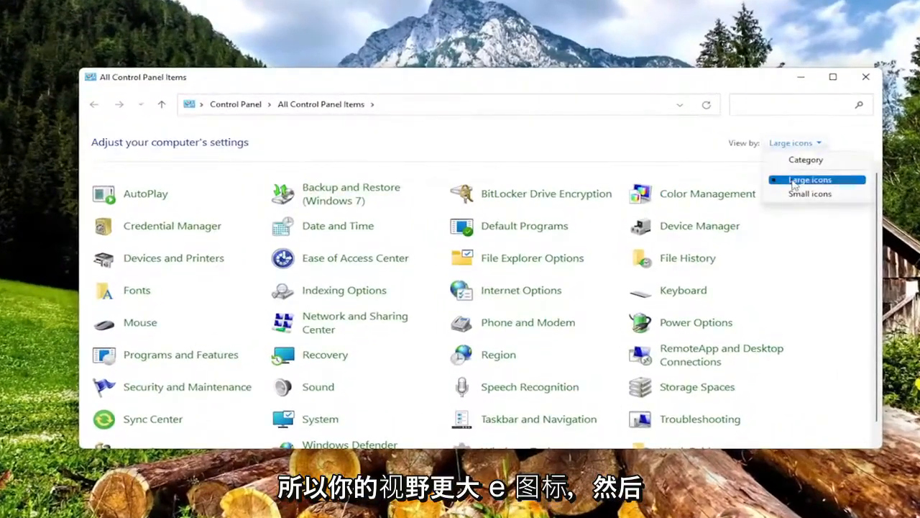
{"action": "left_click", "coordinate": [816, 178]}
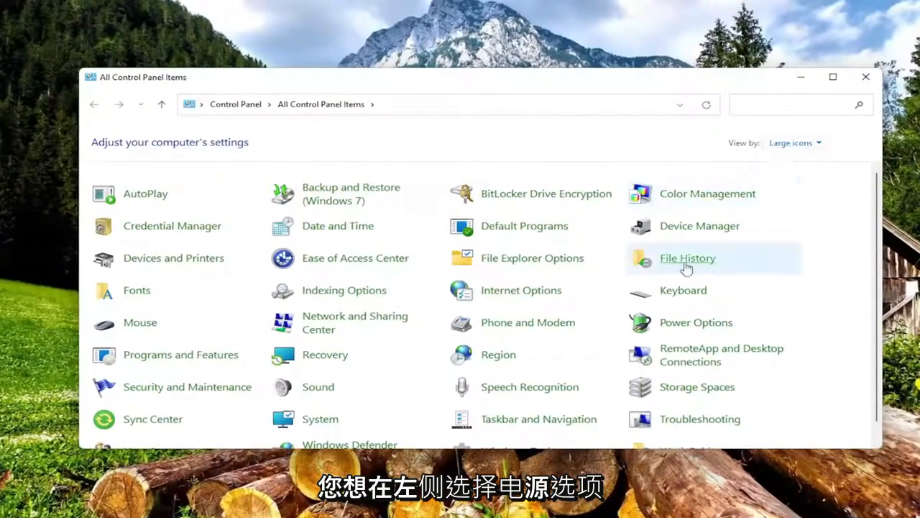
{"action": "left_click", "coordinate": [696, 322]}
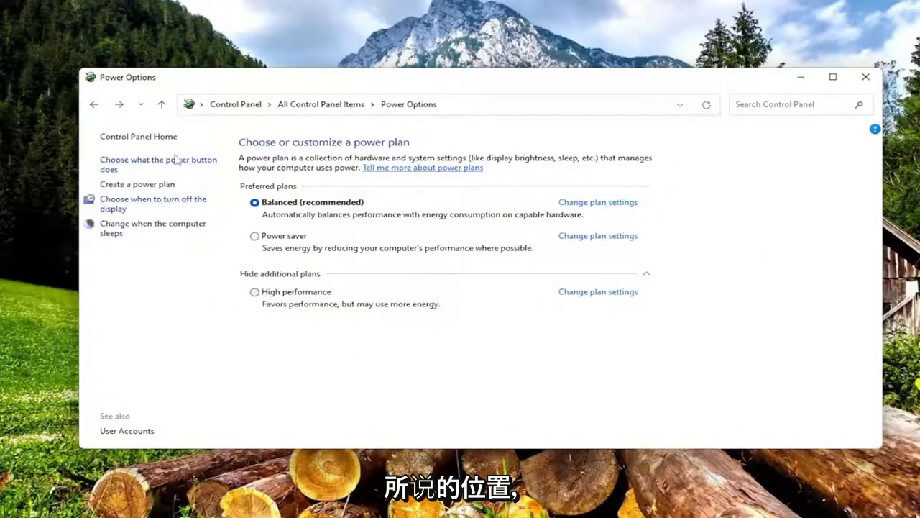
{"action": "left_click", "coordinate": [158, 164]}
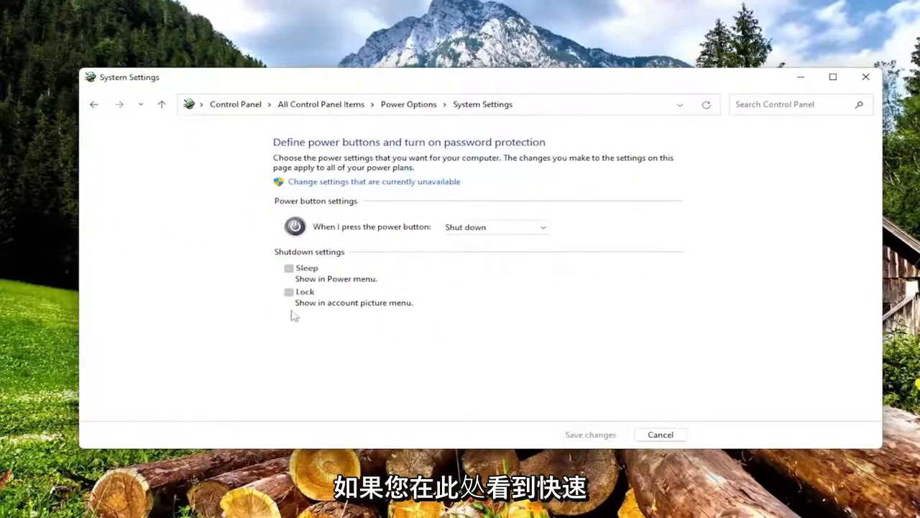
{"action": "mouse_move", "coordinate": [309, 316]}
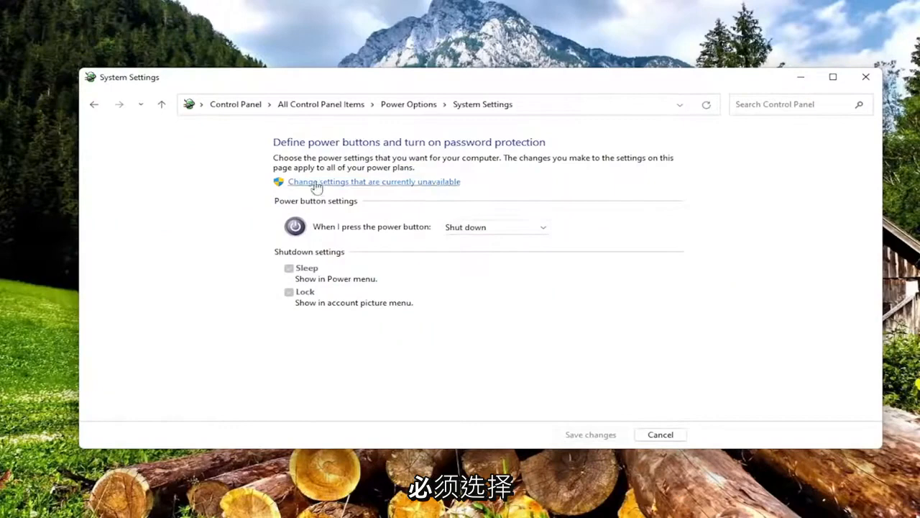
{"action": "left_click", "coordinate": [322, 181]}
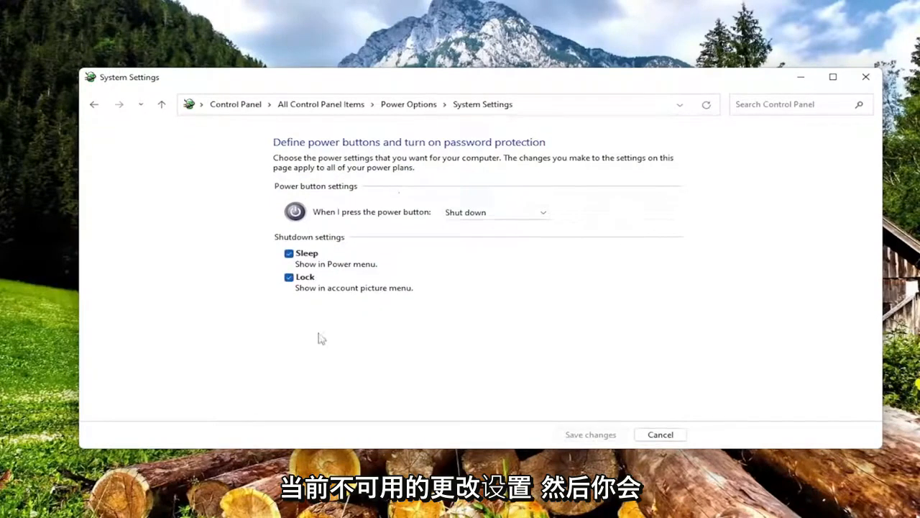
{"action": "mouse_move", "coordinate": [302, 305]}
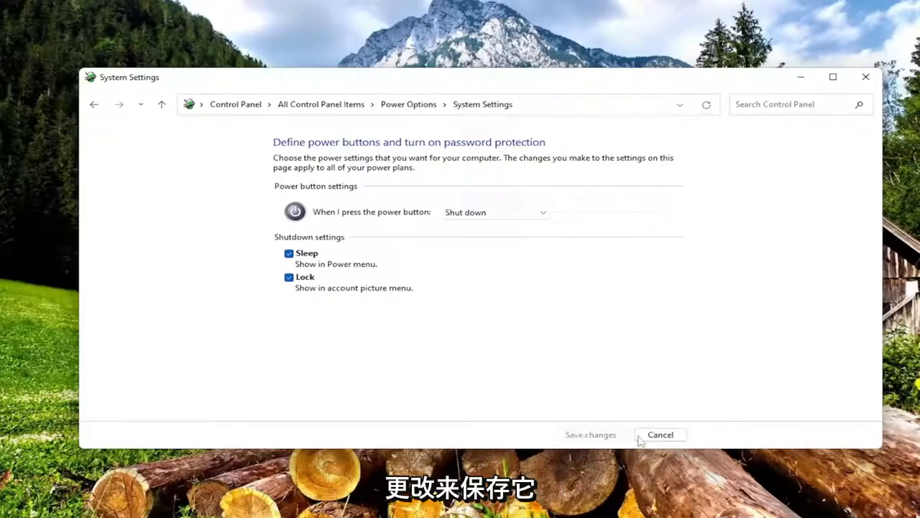
{"action": "left_click", "coordinate": [659, 434]}
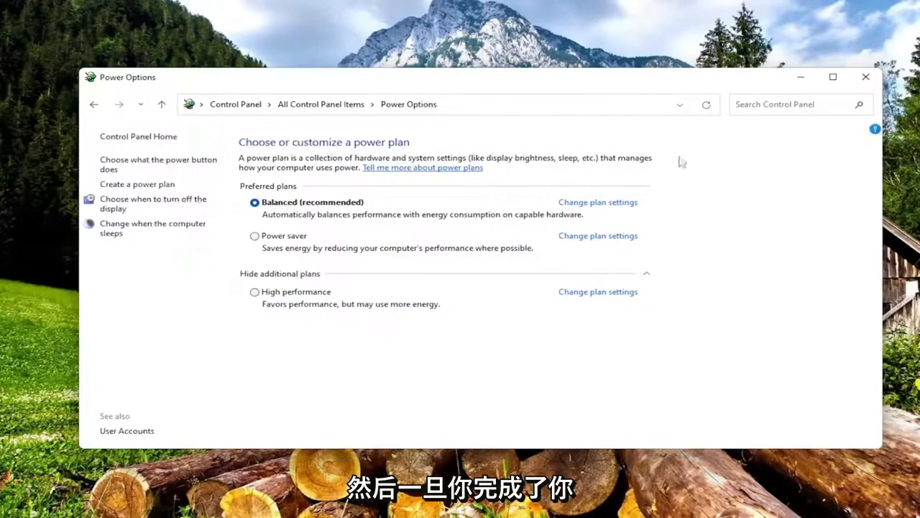